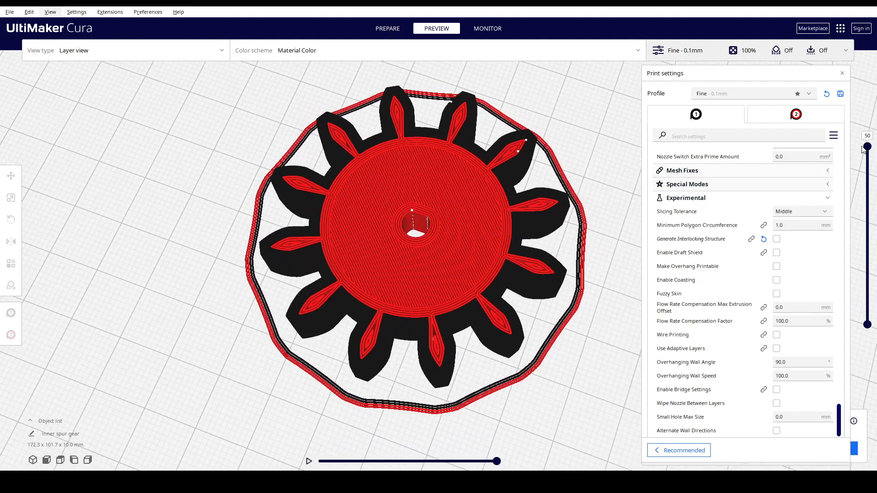
Step: Scrub the layer slider down and back to the top, then enable Generate Interlocking Structure
drag(867, 147, 867, 296)
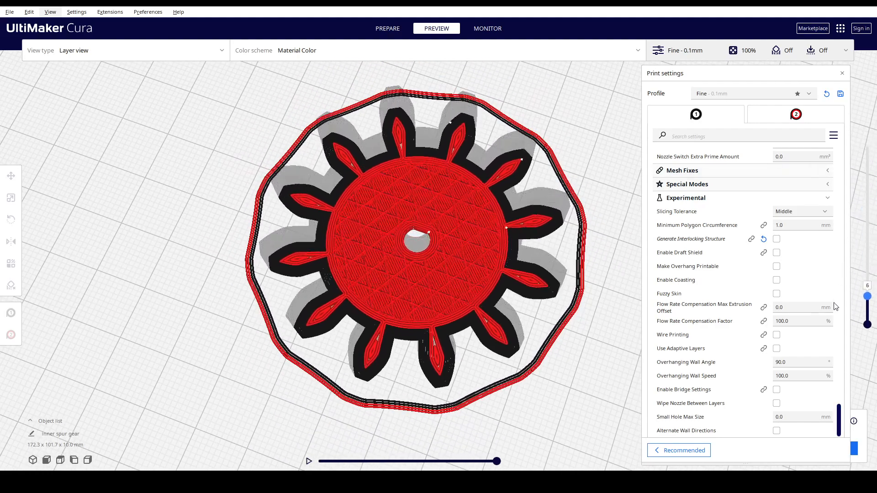
drag(867, 296, 867, 152)
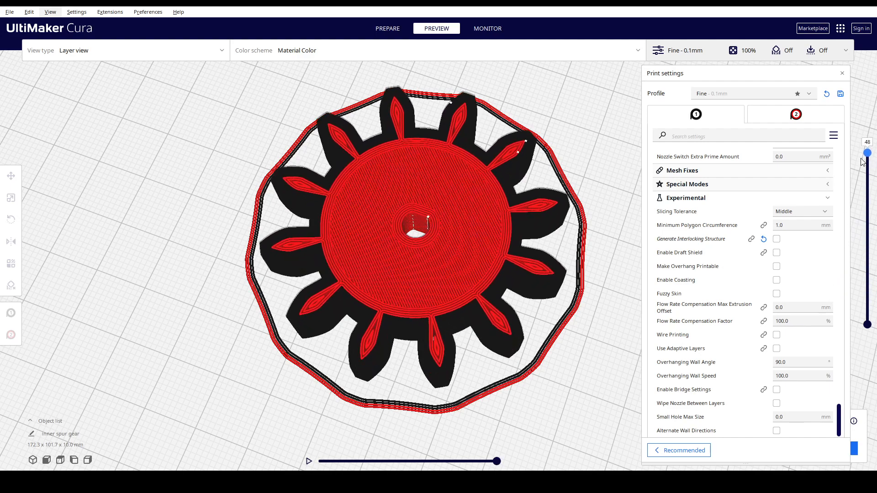
drag(867, 153, 867, 146)
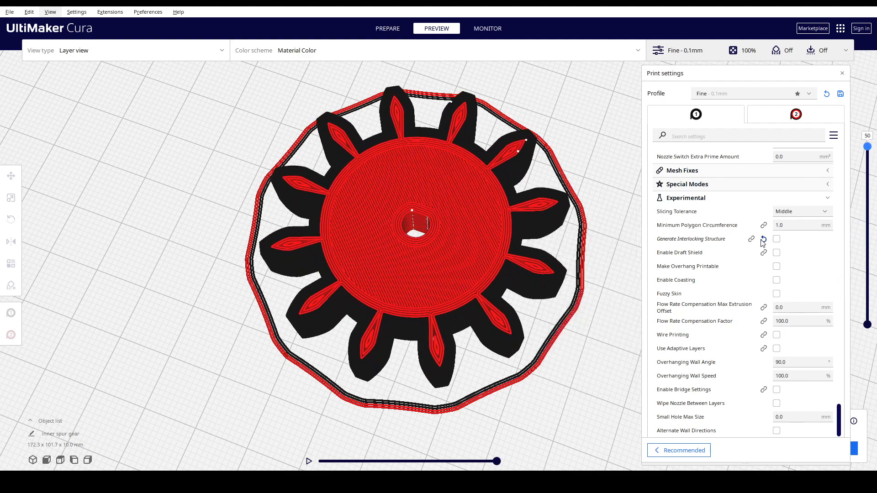
click(775, 239)
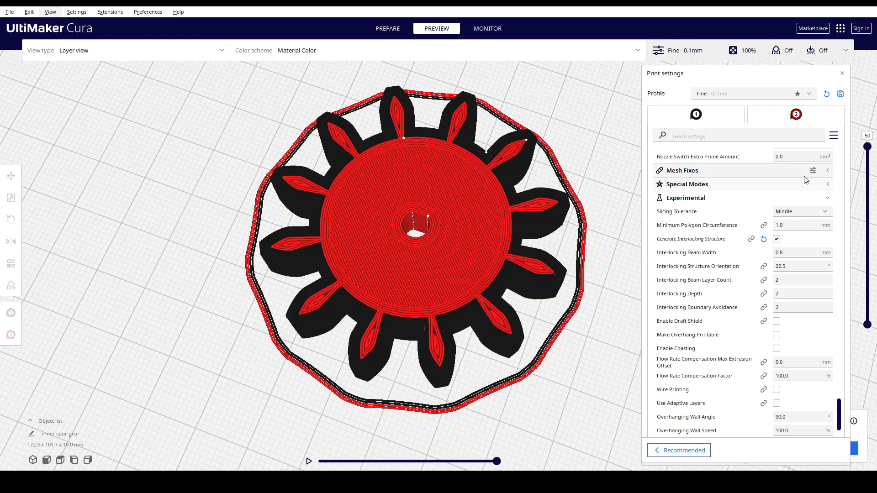
Step: Step the layer slider down to the first layers, then back to crossed-beam middle layers
drag(867, 146, 868, 171)
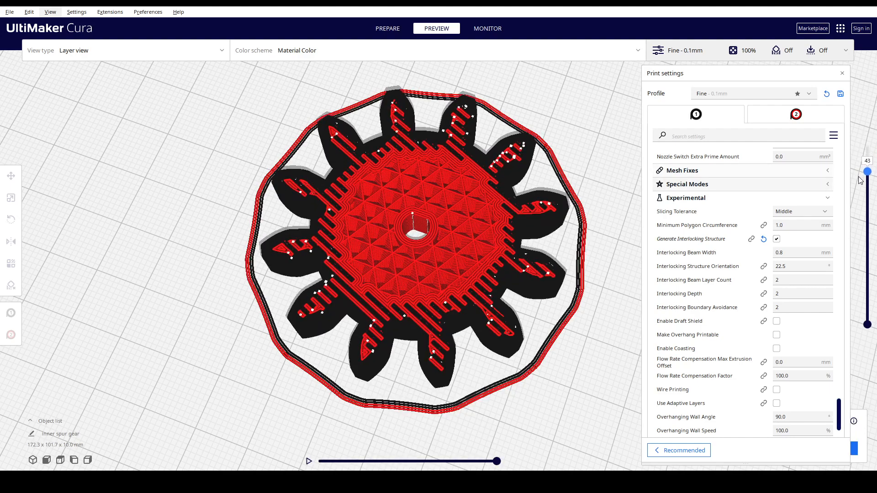
drag(867, 172, 867, 207)
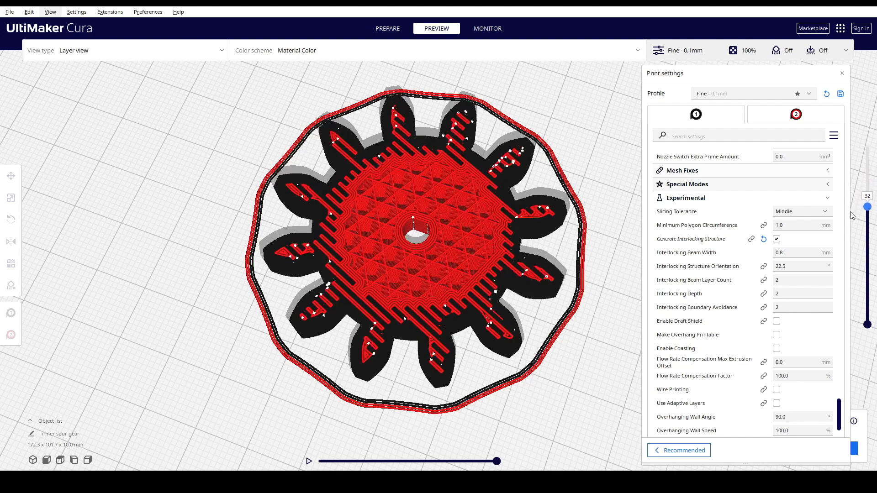
drag(867, 206, 867, 244)
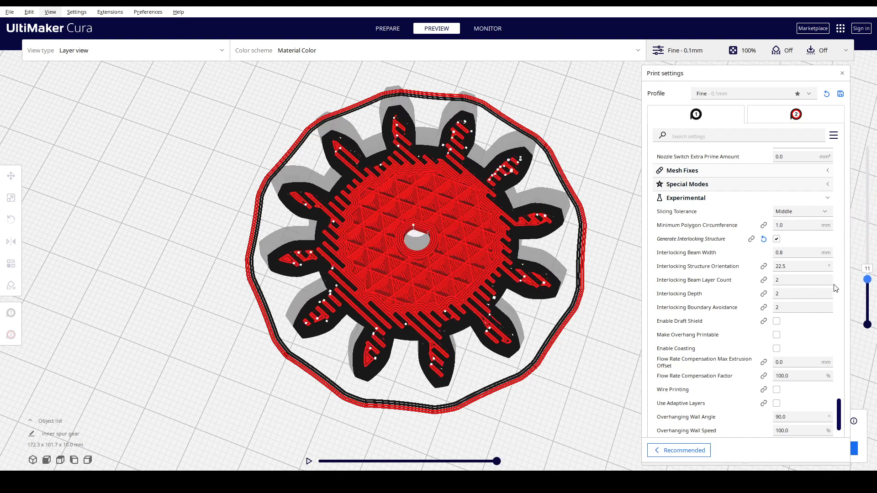
drag(867, 279, 867, 304)
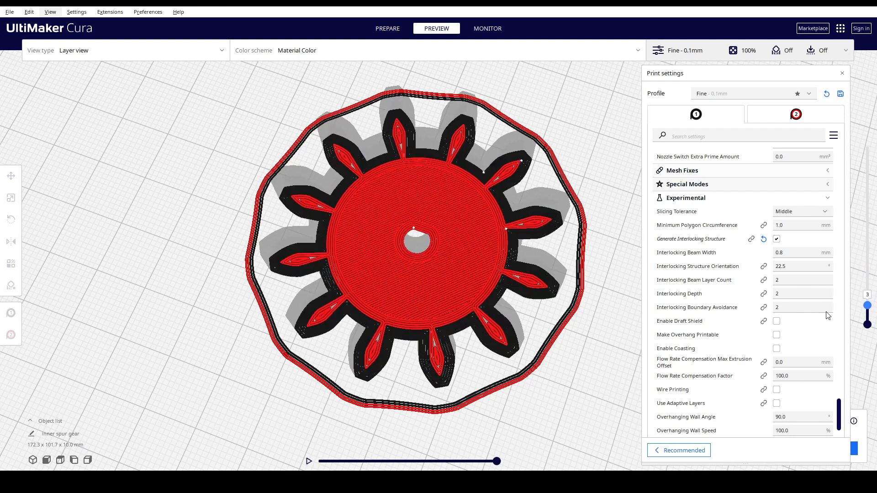
drag(867, 304, 868, 242)
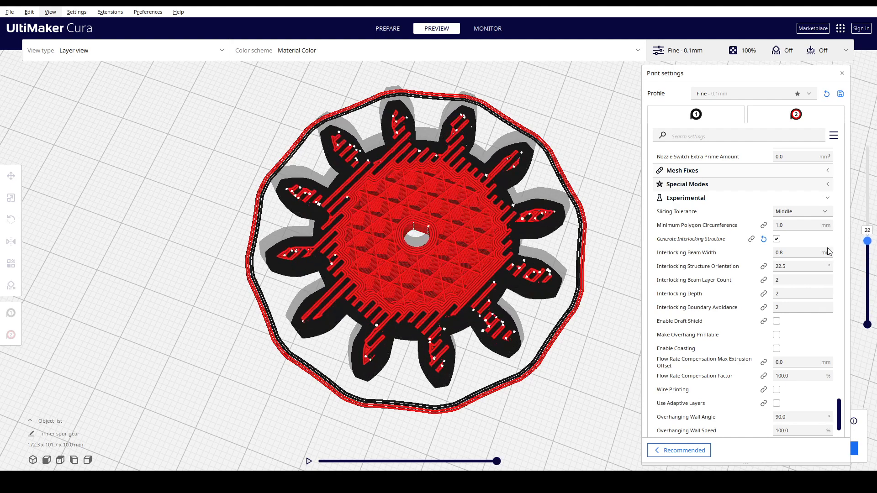
drag(868, 240, 867, 262)
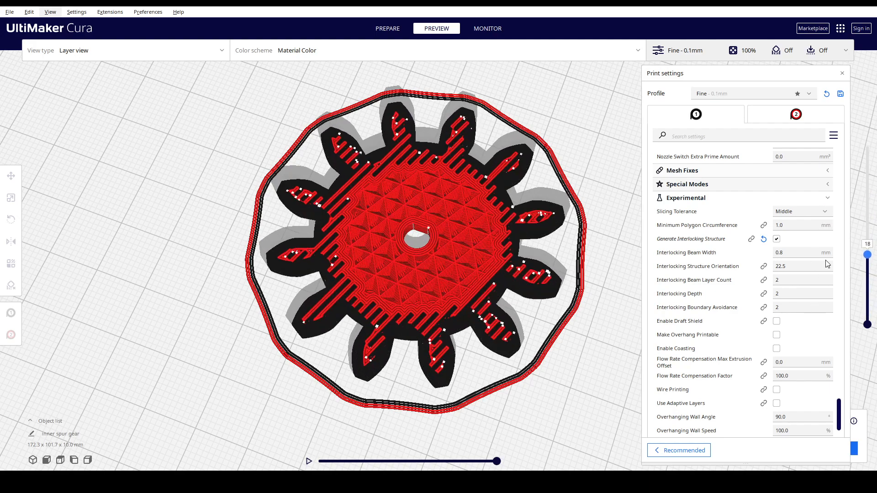
Step: Return to the top layer, then settle around layer 21 showing interlocking red-black beams
drag(868, 255, 868, 146)
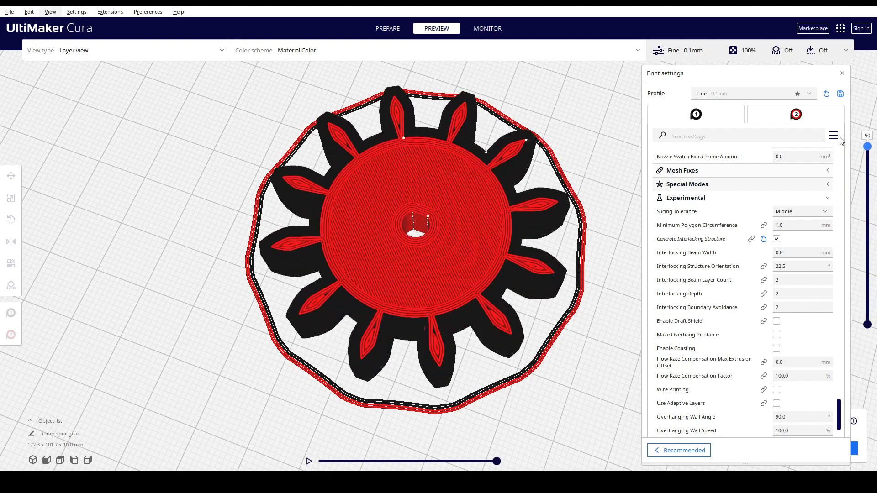
drag(868, 146, 867, 197)
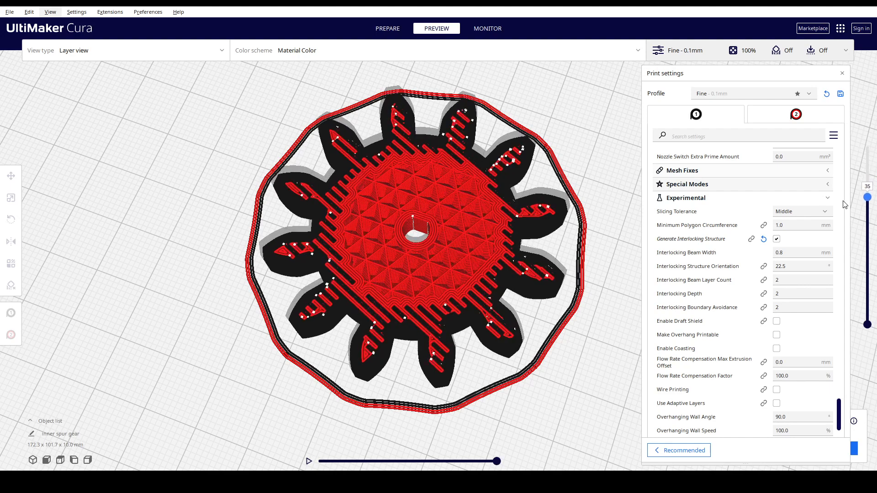
drag(868, 197, 867, 228)
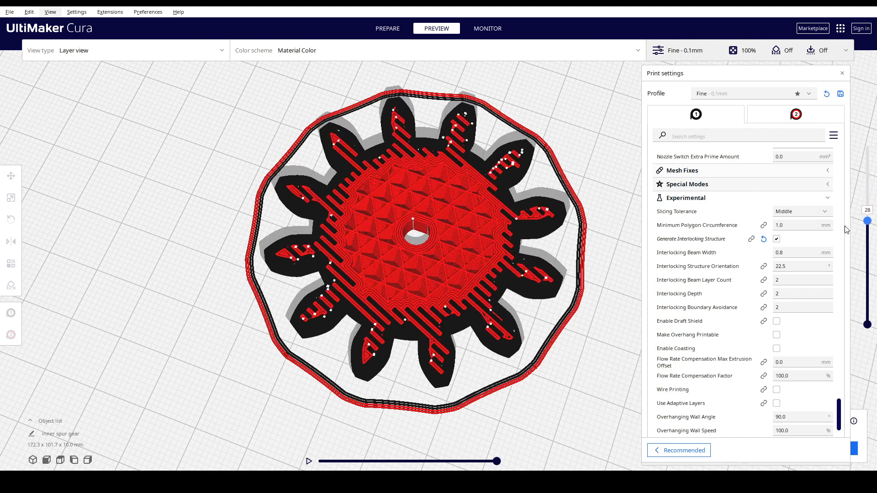
drag(868, 221, 867, 244)
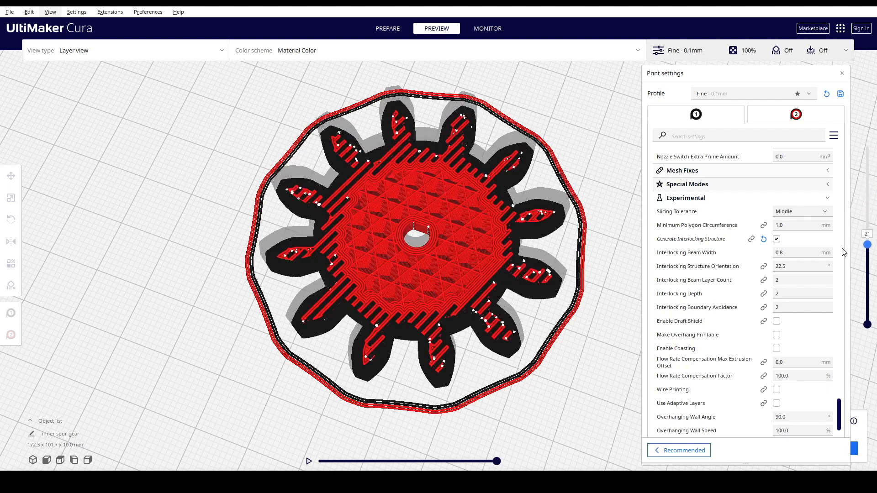